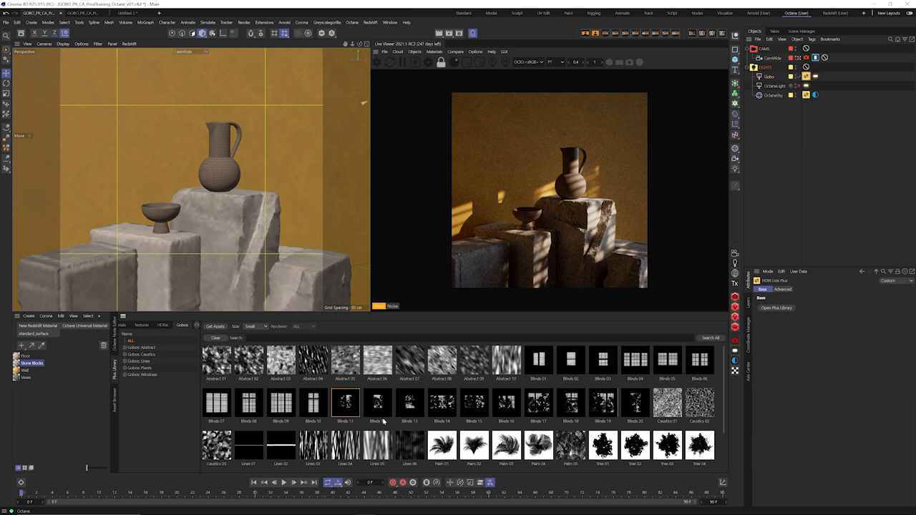
- Apply the Blinds 11 gobo to the light, then switch to Blinds 18
left_click(567, 401)
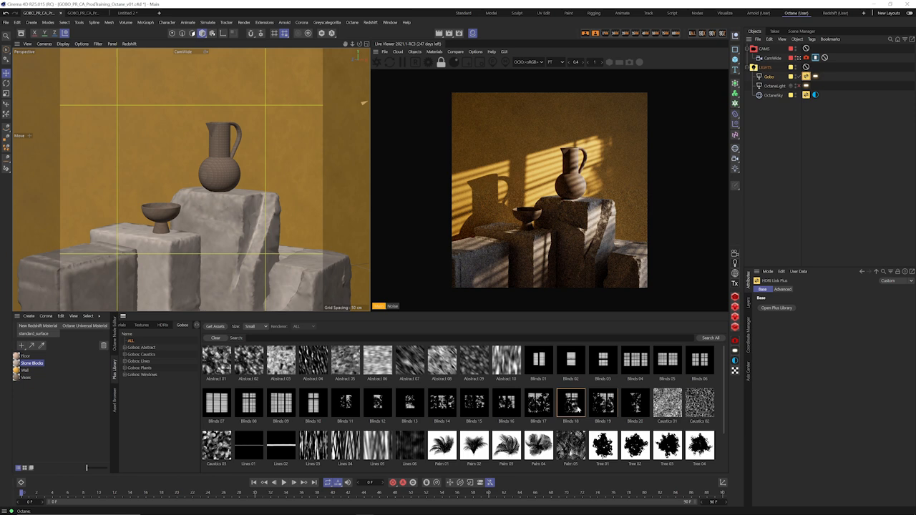
left_click(603, 361)
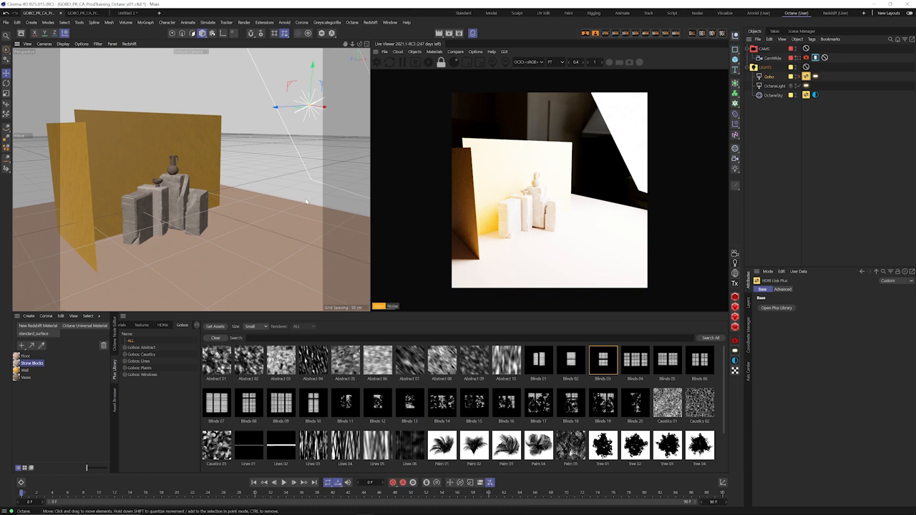
mouse_move(270, 203)
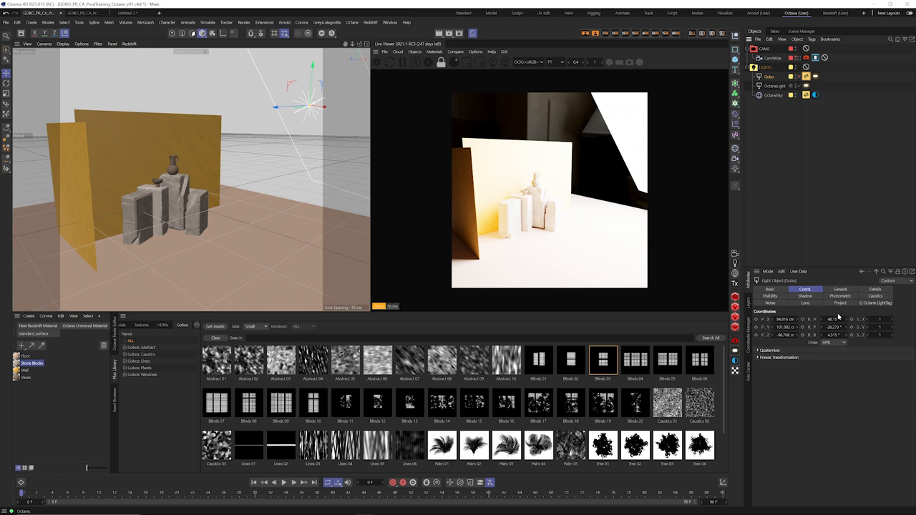
left_click(895, 290)
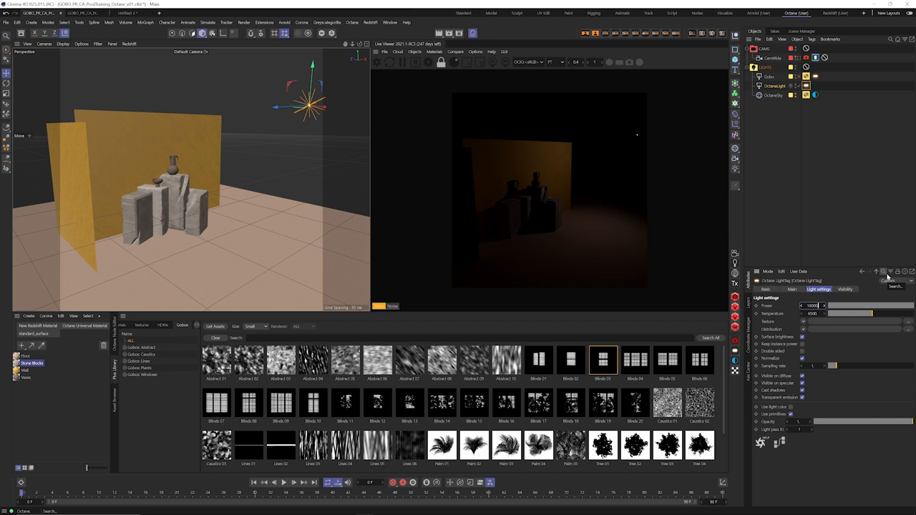
- Enter 100000 as the OctaneLight tag's Power value
type("100000.")
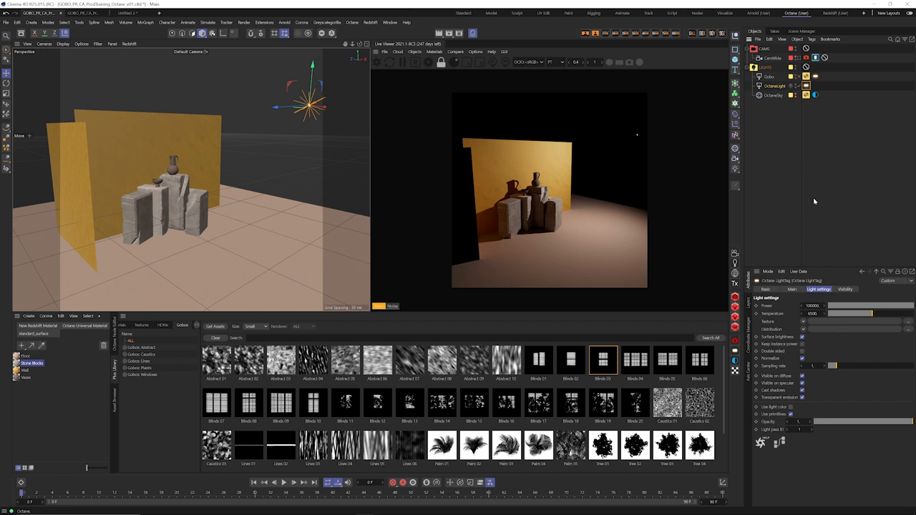
left_click(773, 88)
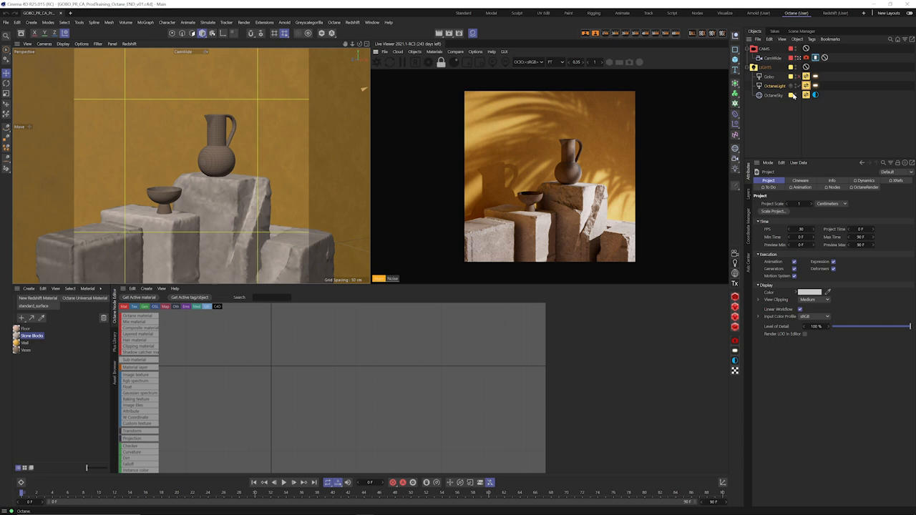
- Select the project to show its Project tab settings in Attributes
left_click(815, 95)
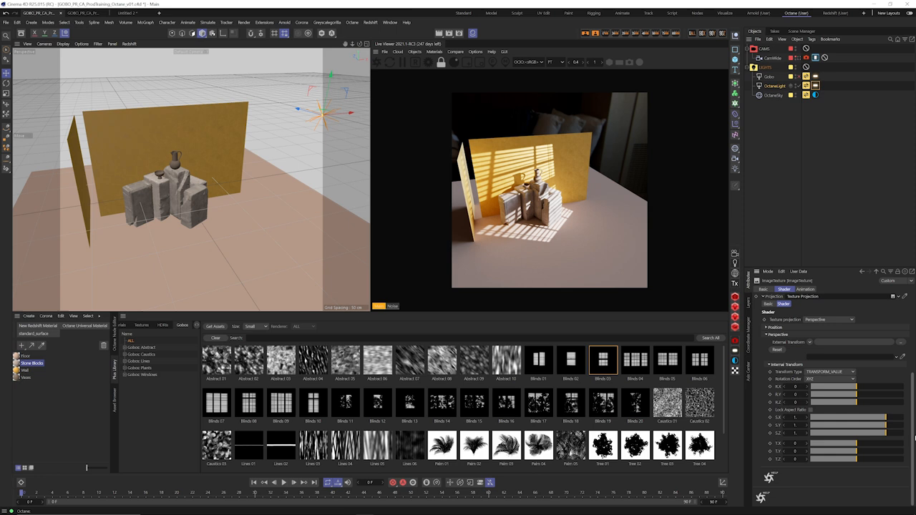
- Drag a Perspective projection transform slider to reposition the blinds gobo stripes
left_click_drag(823, 433, 855, 433)
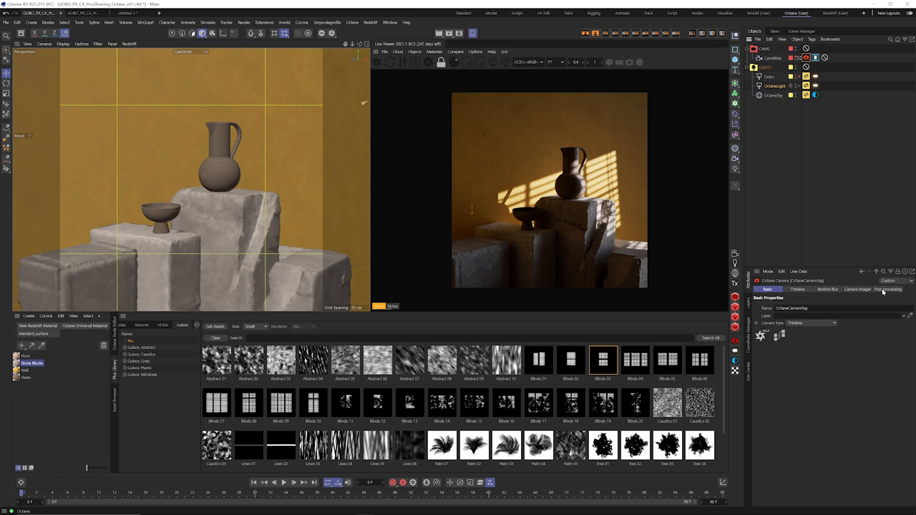
- Show the Octane Camera tag's Camera Imager exposure and vignetting settings
left_click(857, 289)
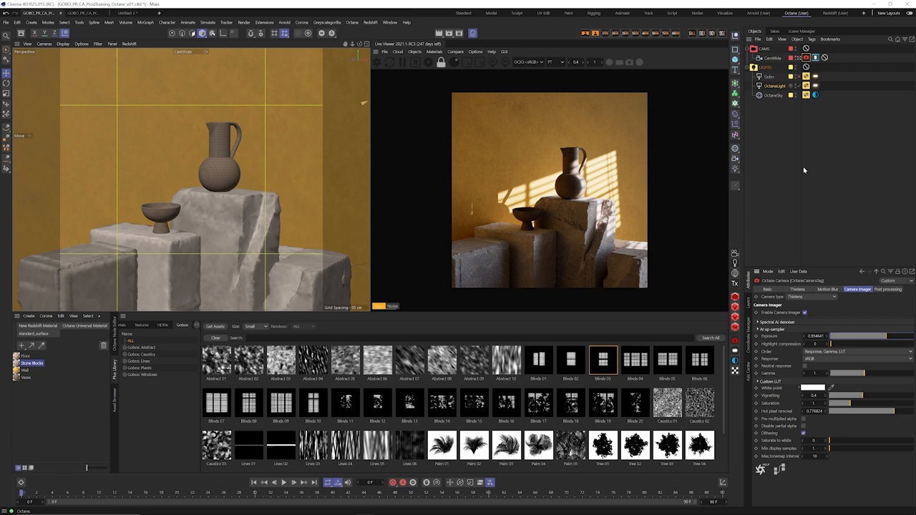
mouse_move(812, 126)
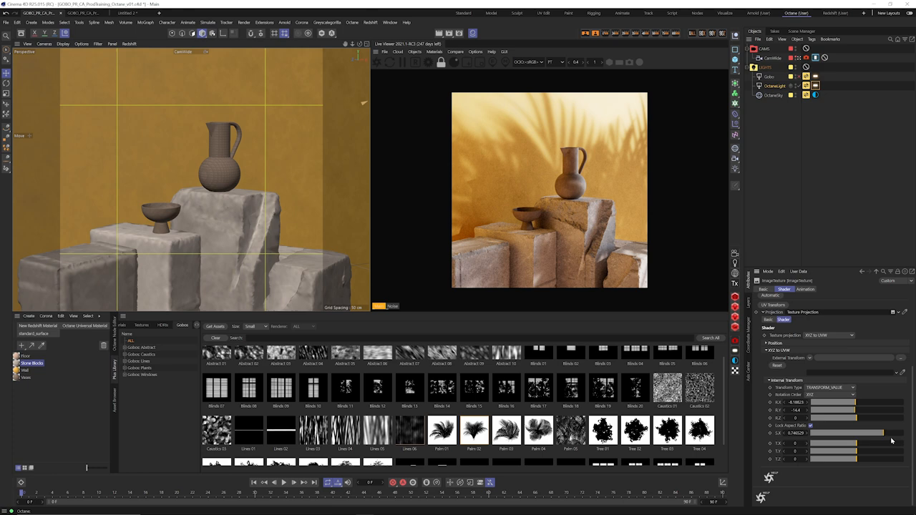
- Drag a rotation slider in Internal Transform to angle the palm-leaf shadows differently
left_click_drag(830, 410, 859, 410)
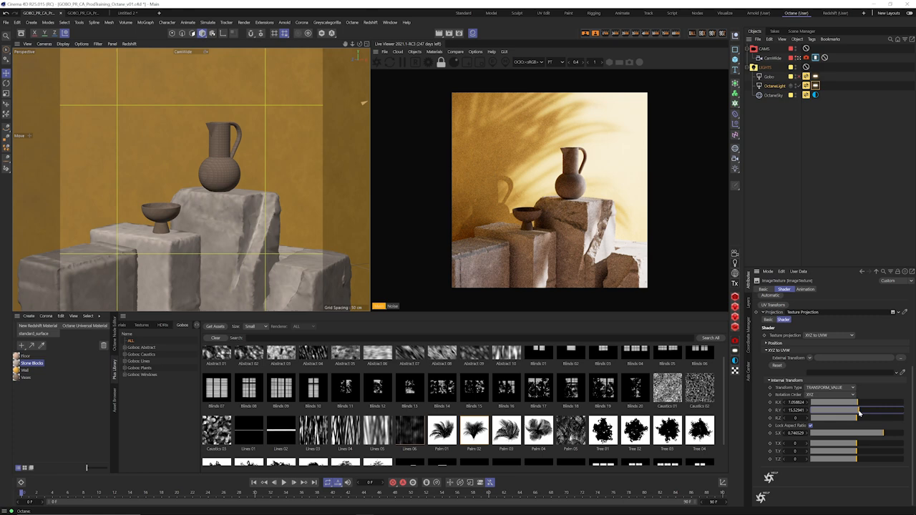